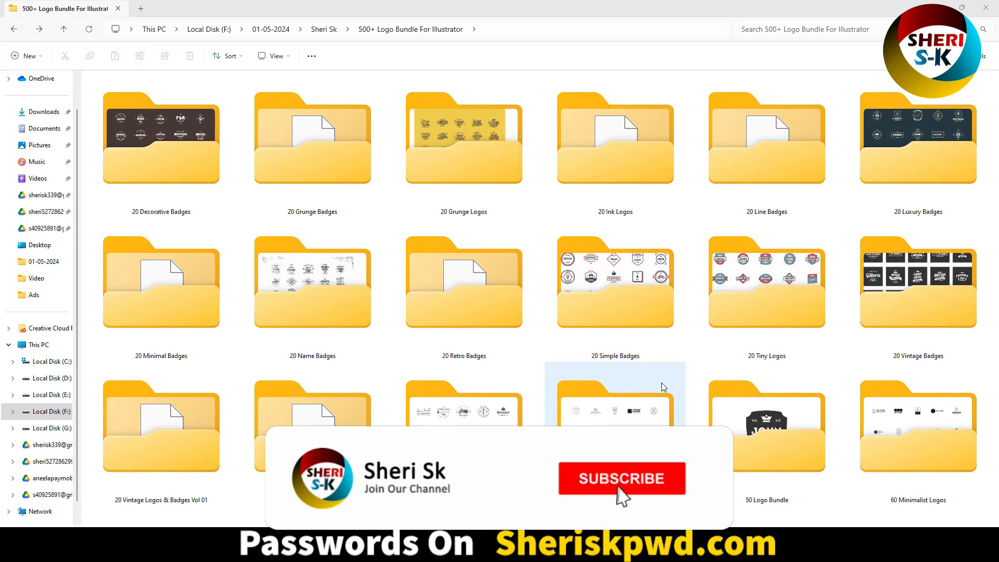
click(621, 479)
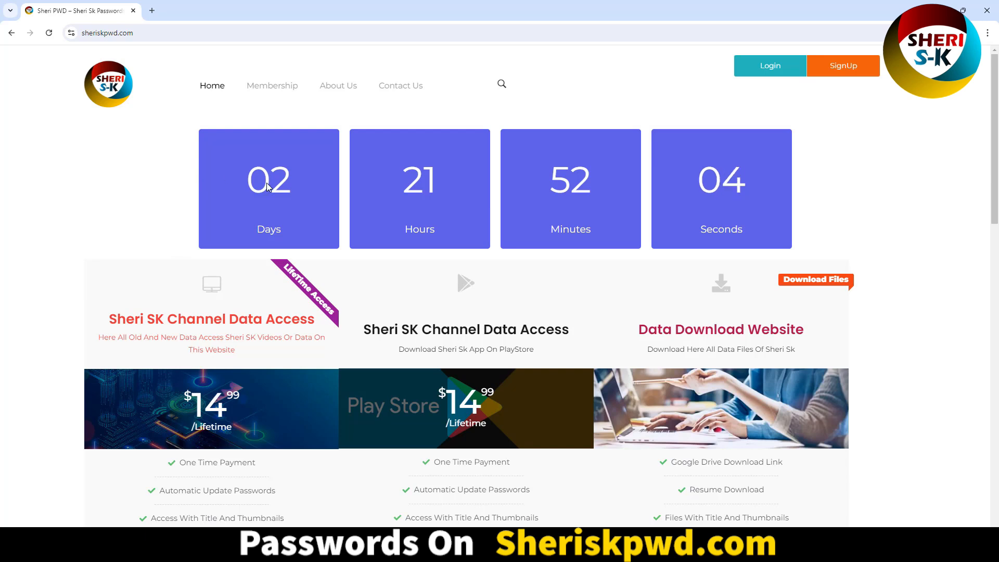
mouse_move(825, 200)
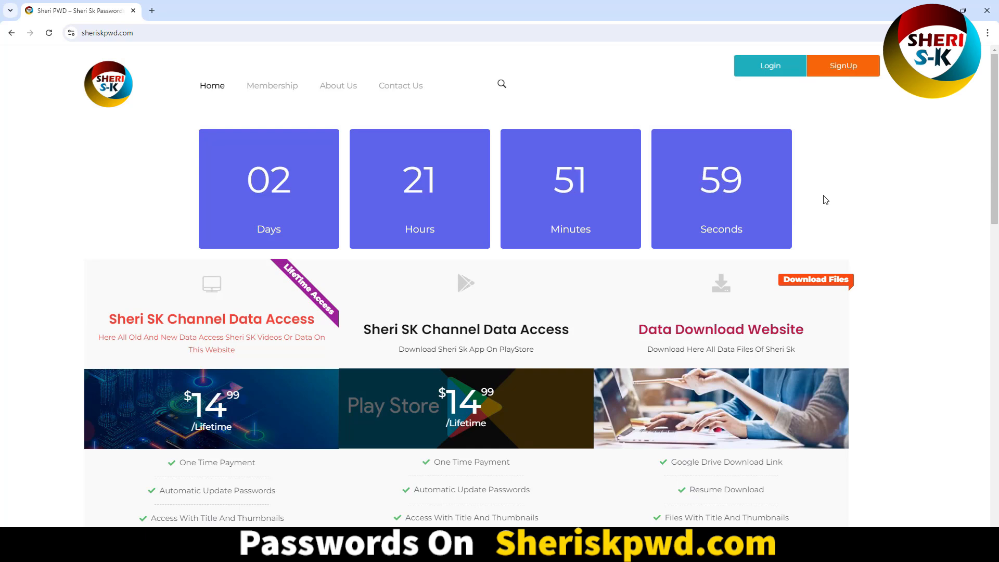
scroll(down, 3)
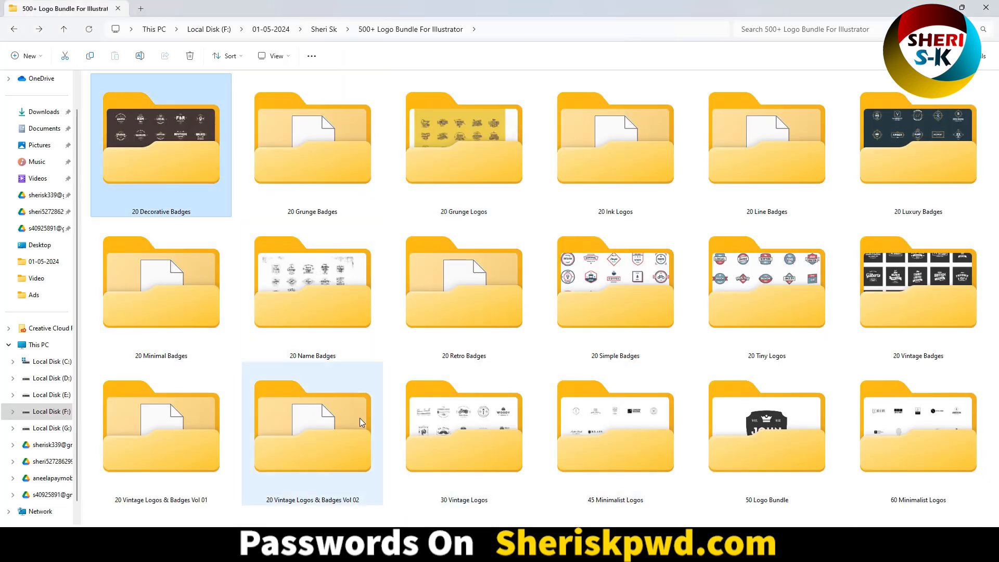
mouse_move(357, 421)
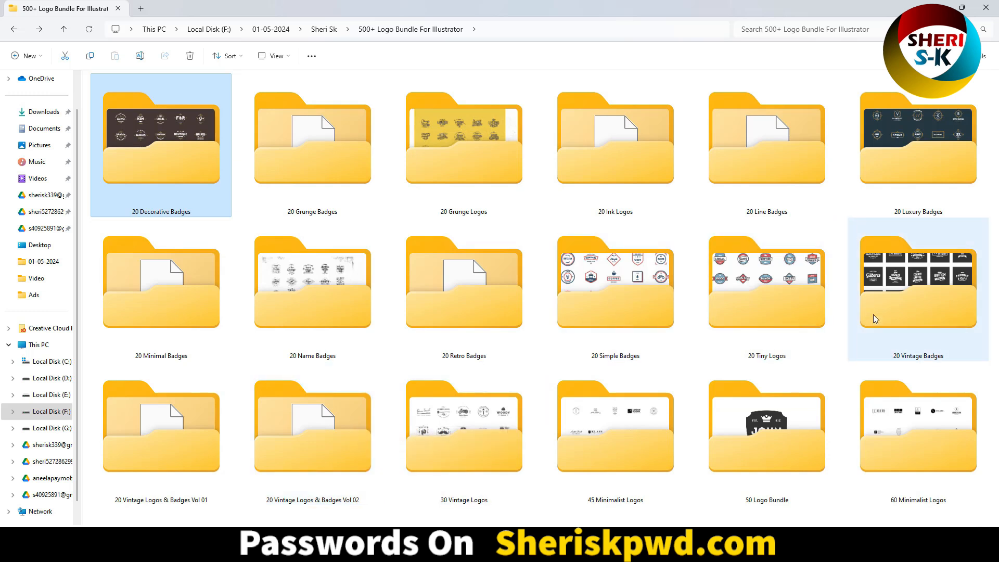
click(615, 427)
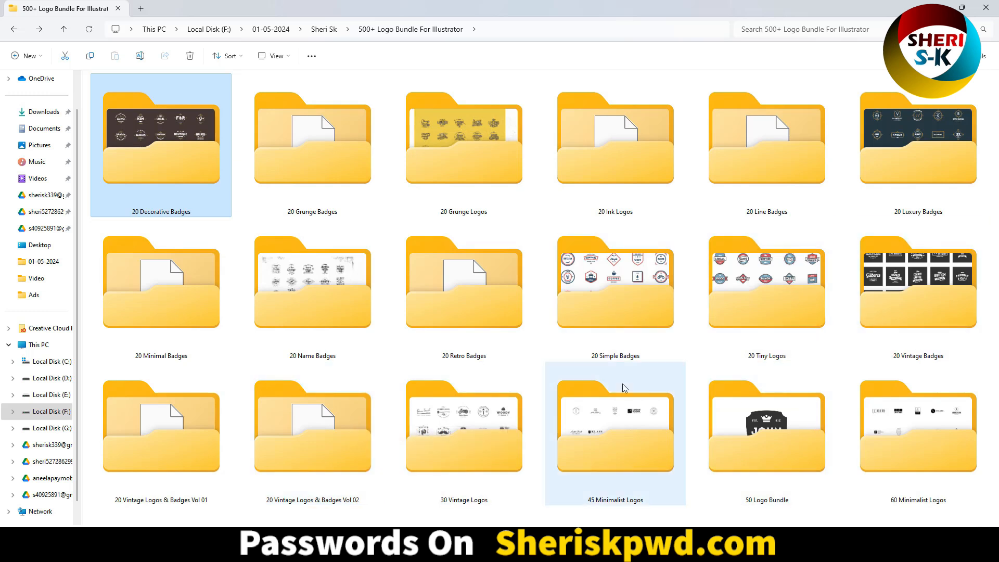
double_click(160, 138)
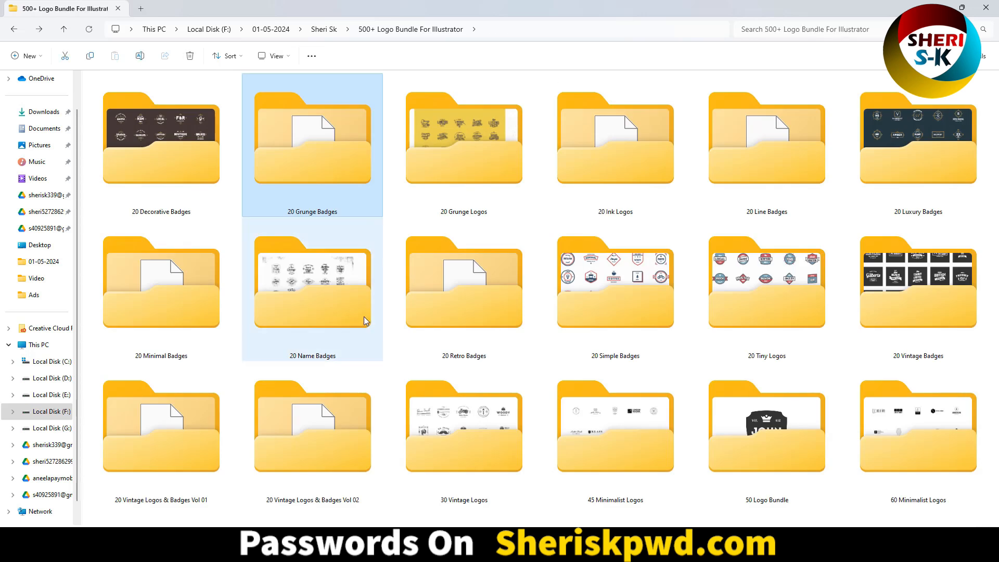
double_click(313, 283)
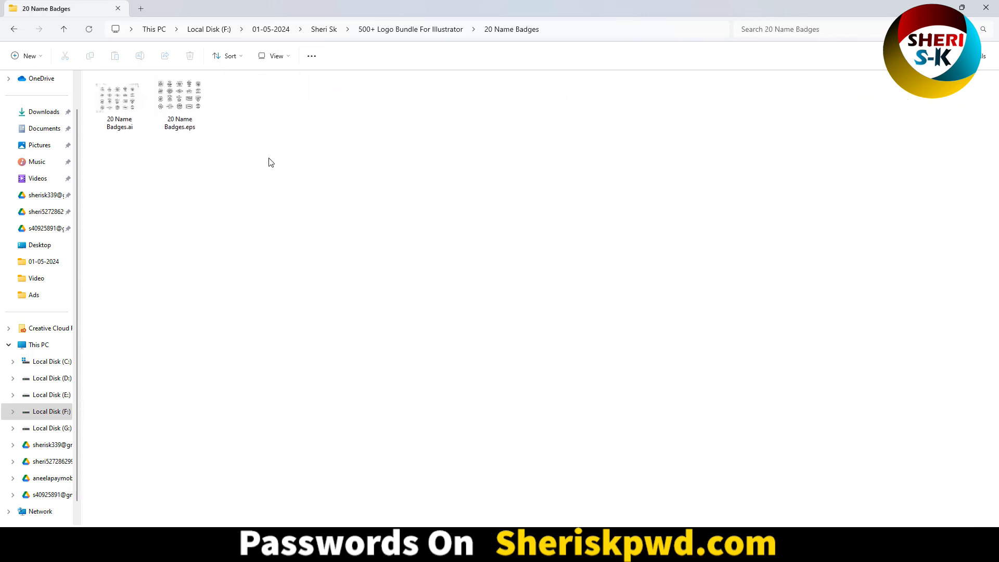
click(14, 29)
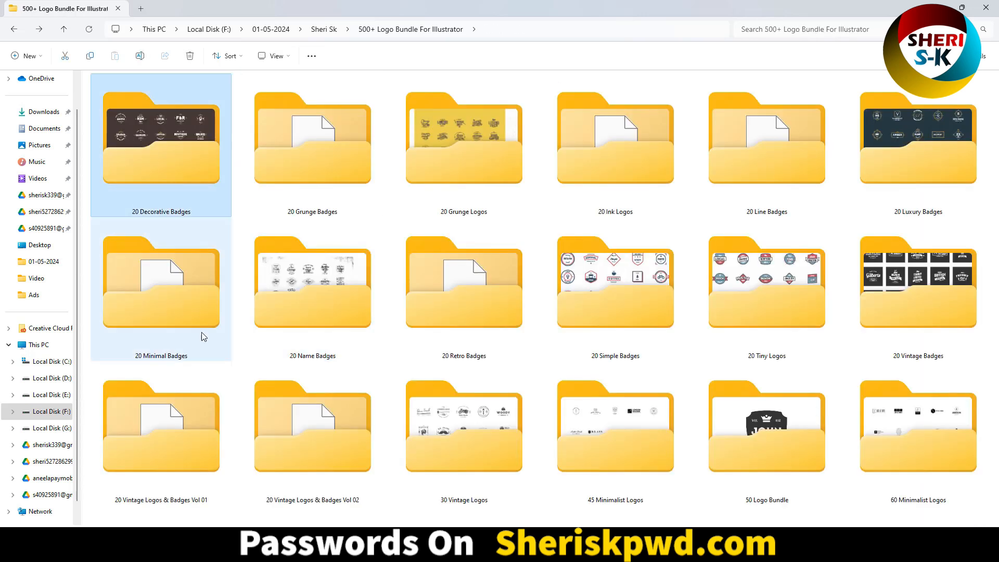
click(918, 283)
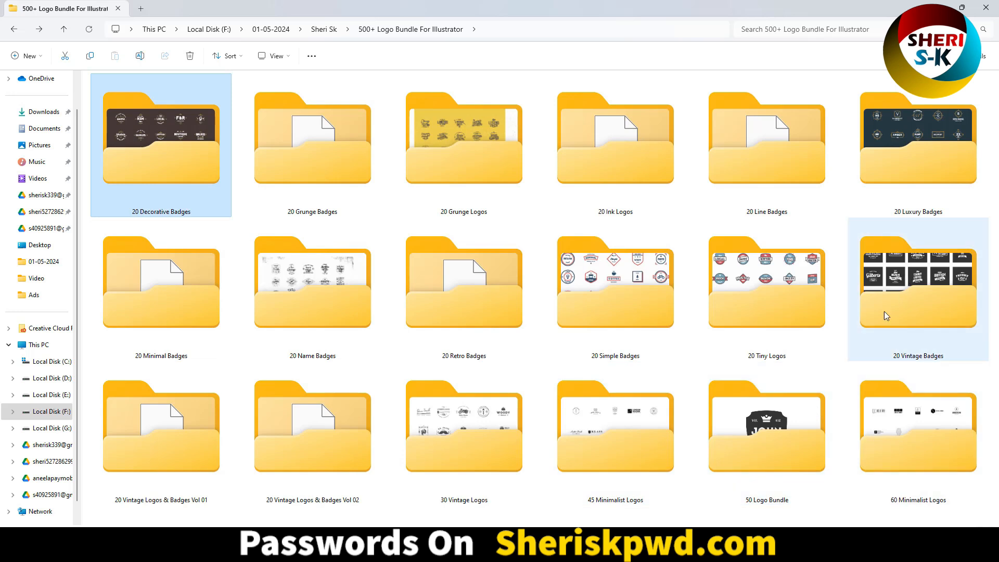
double_click(767, 283)
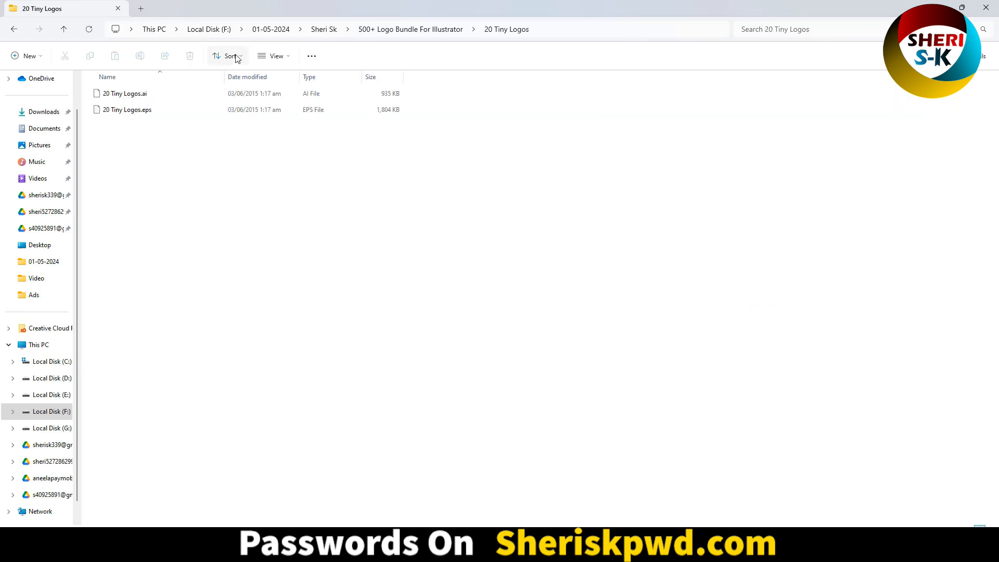
click(274, 55)
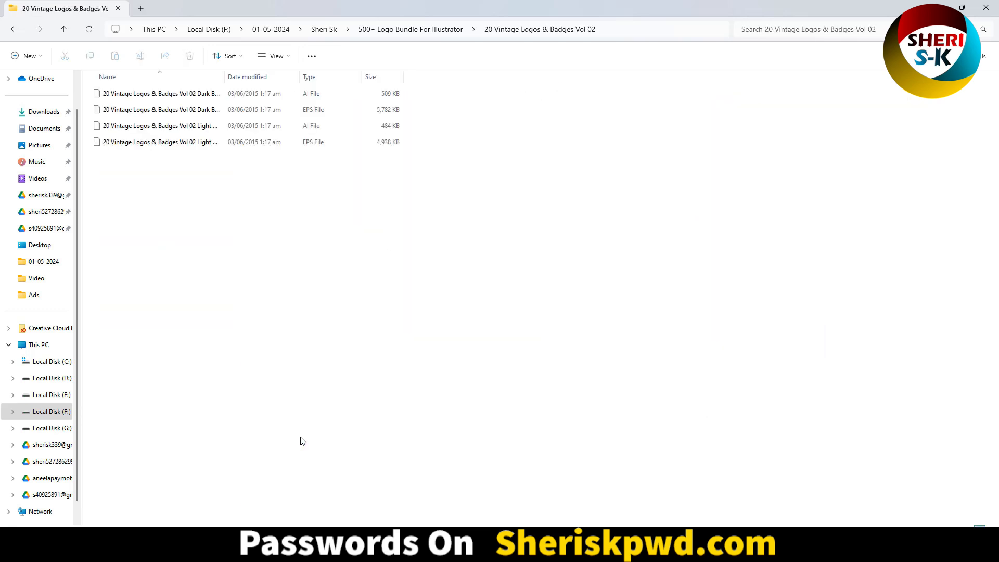
click(275, 55)
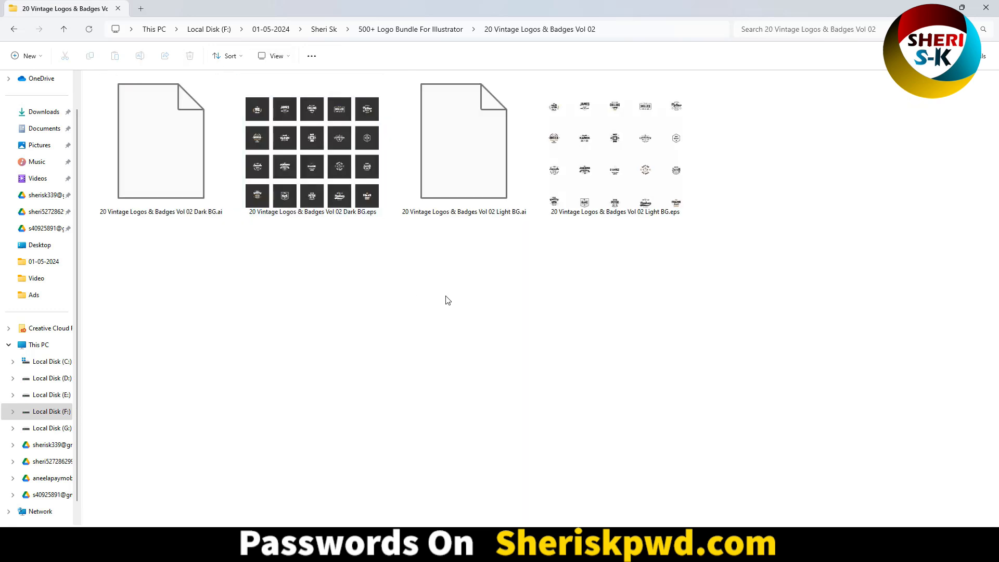
click(14, 29)
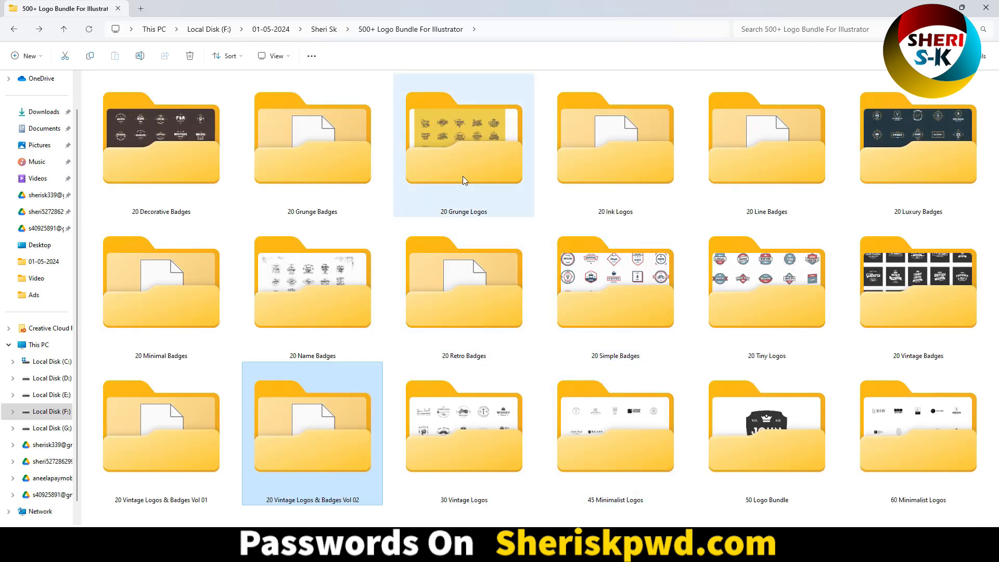